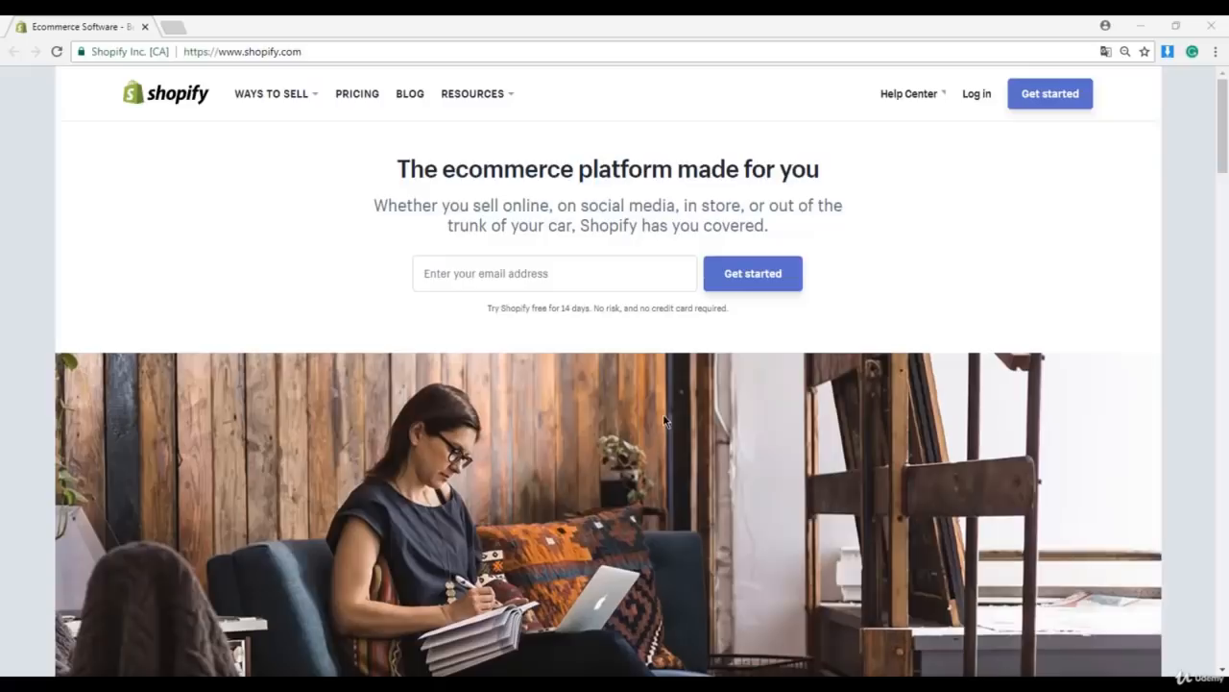
left_click(553, 273)
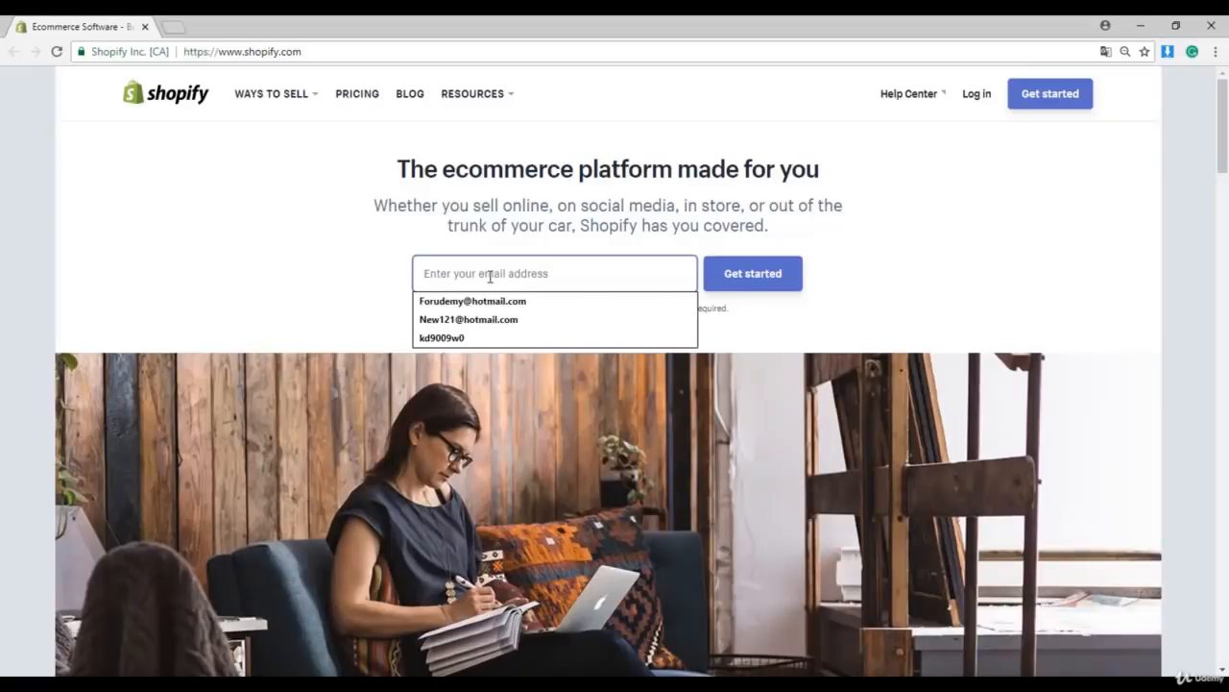
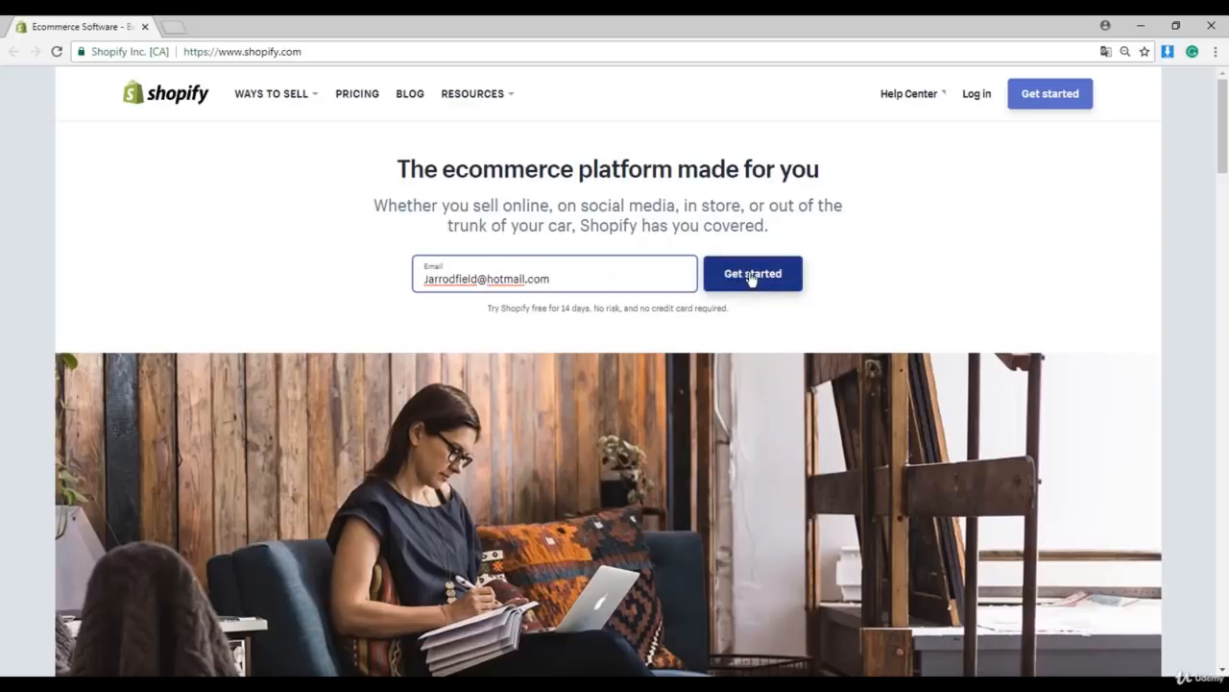
left_click(753, 273)
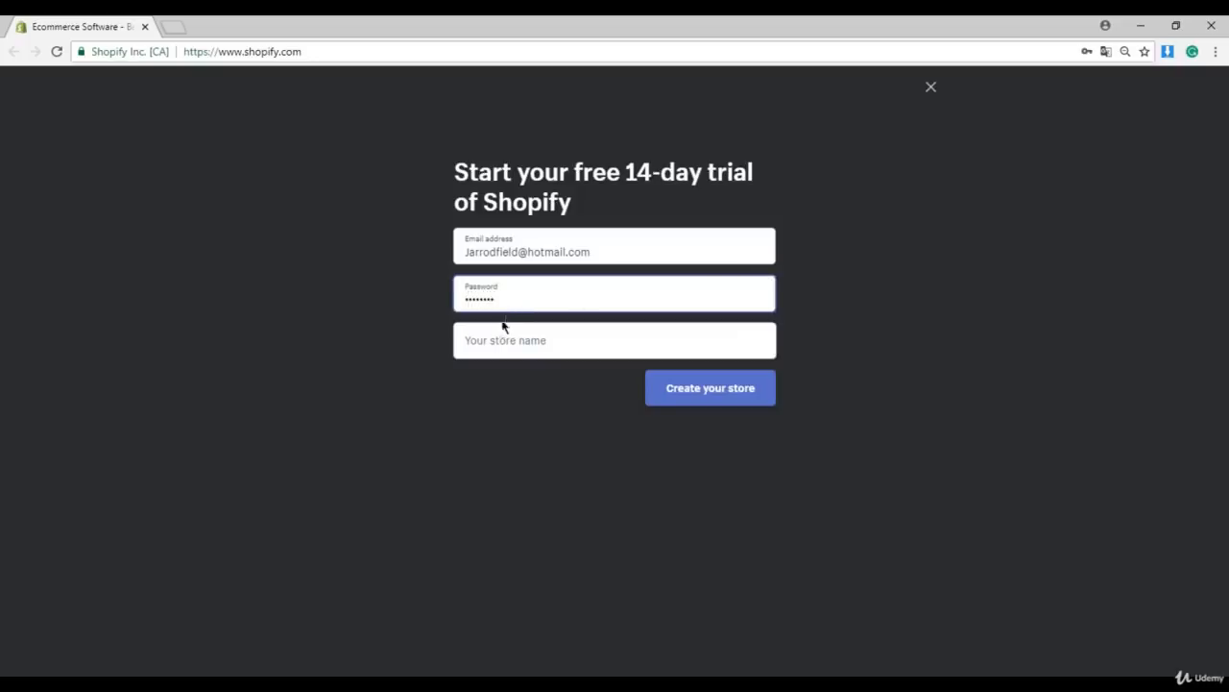
- Set the trial password and create the store under the name BrandNewStore9
left_click(614, 340)
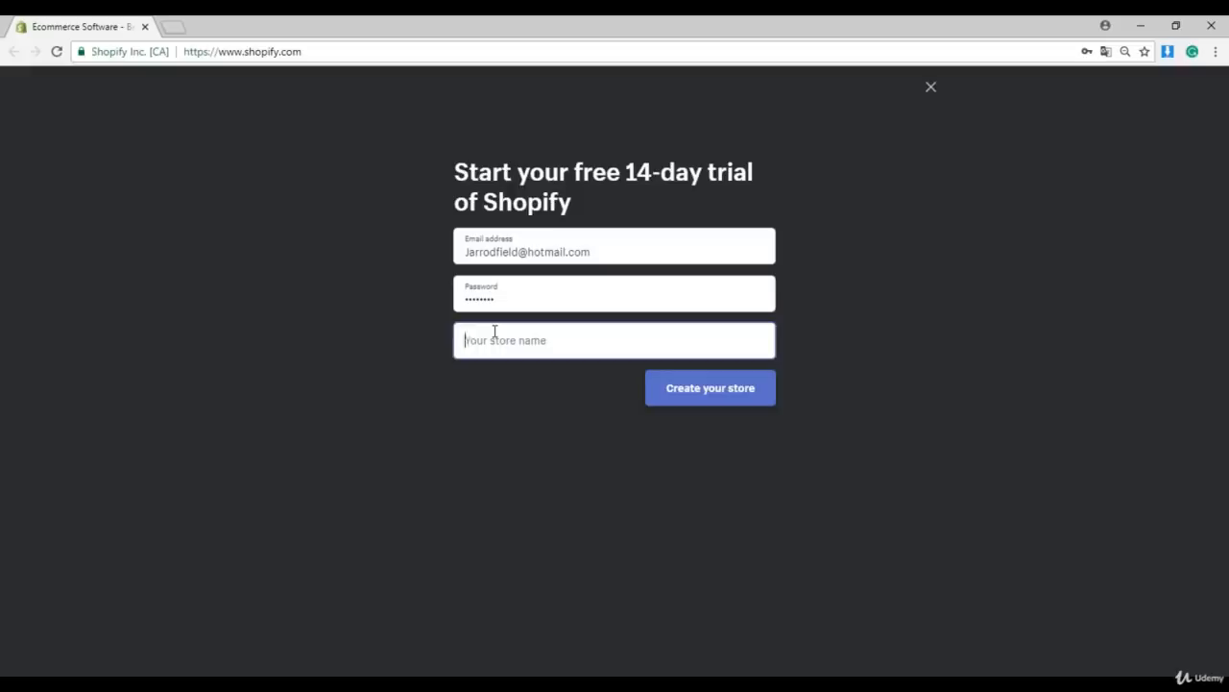
type("BrandNewStore")
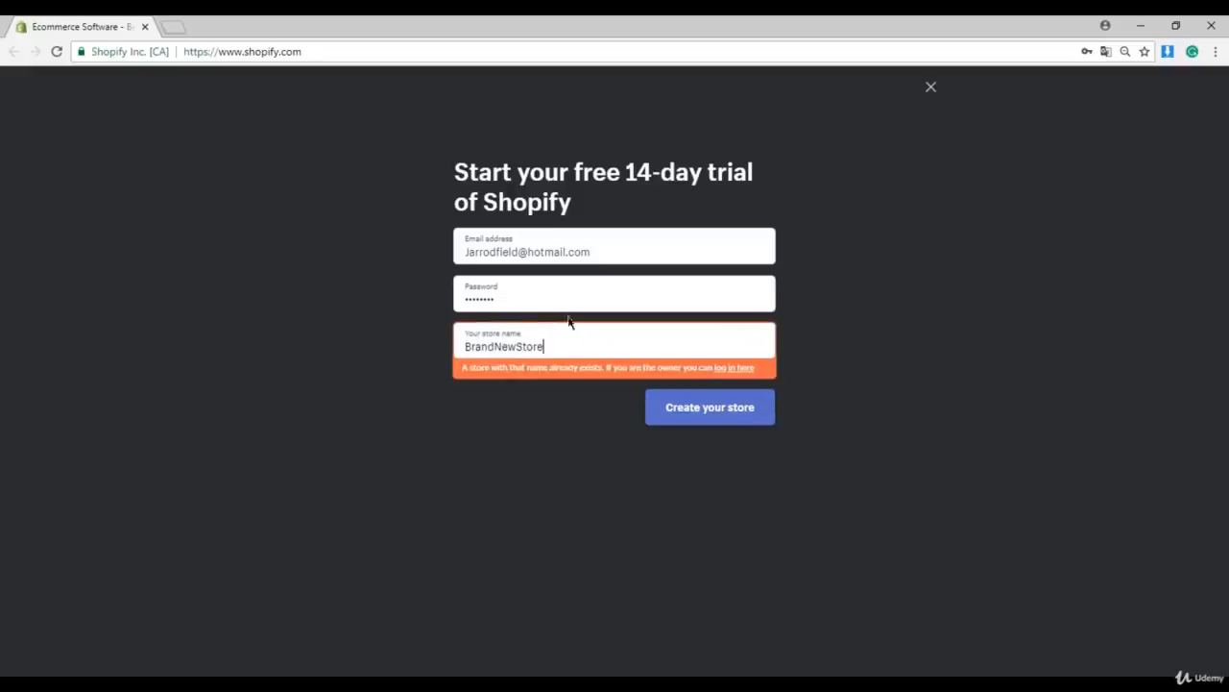
type("9")
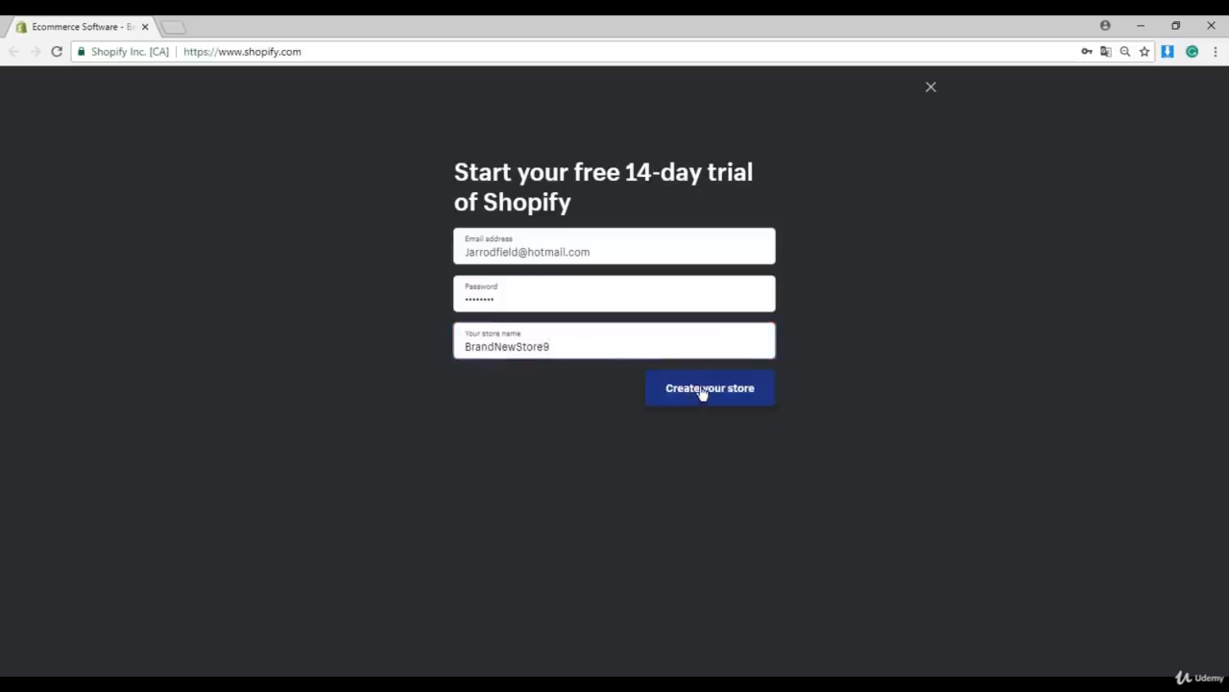
left_click(709, 387)
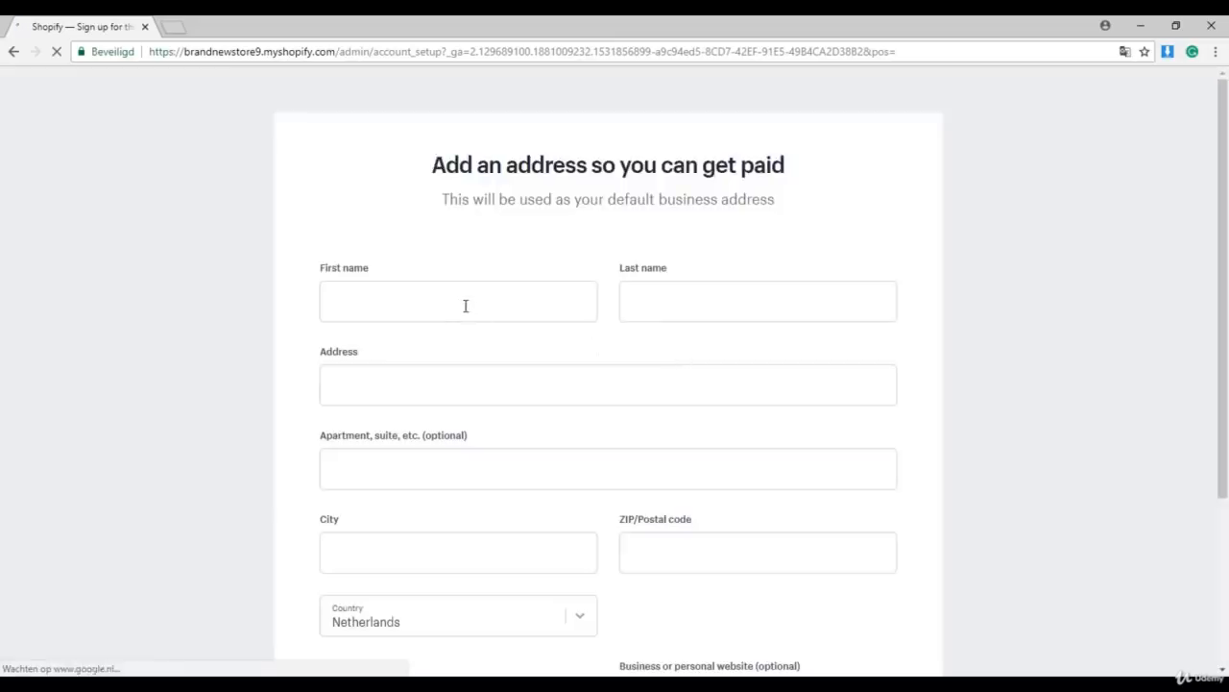
- Fill in the owner's name, street address, city, ZIP and phone number
type("Jarrod")
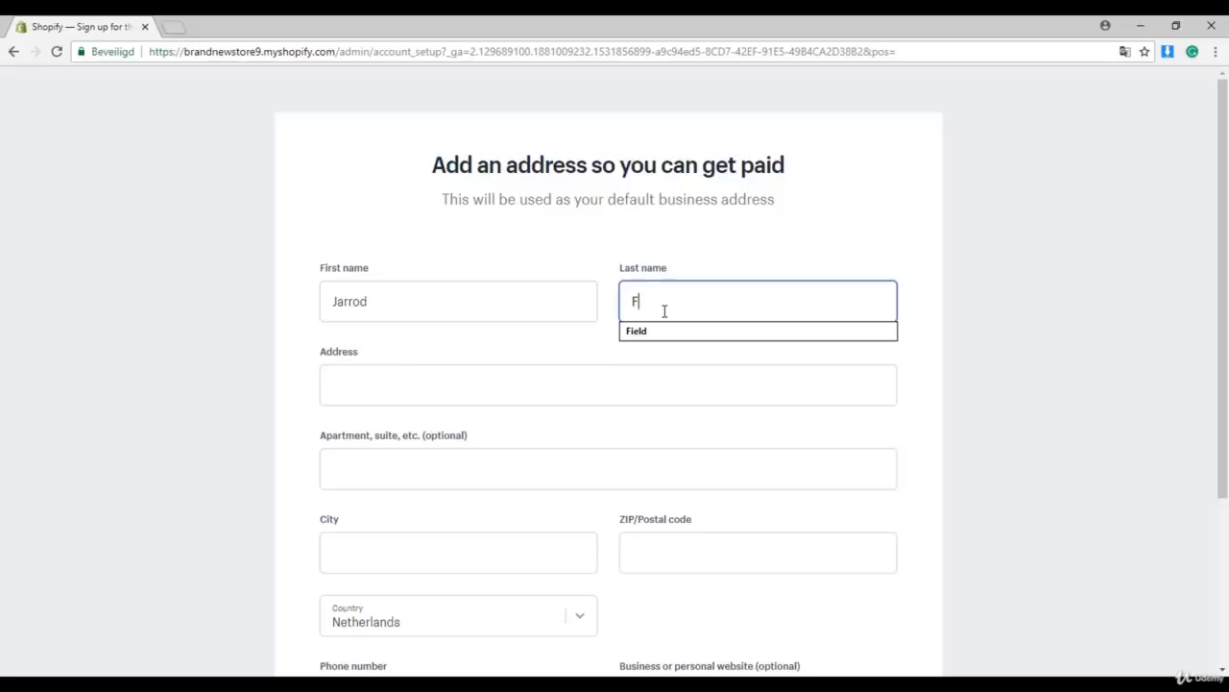
left_click(607, 384)
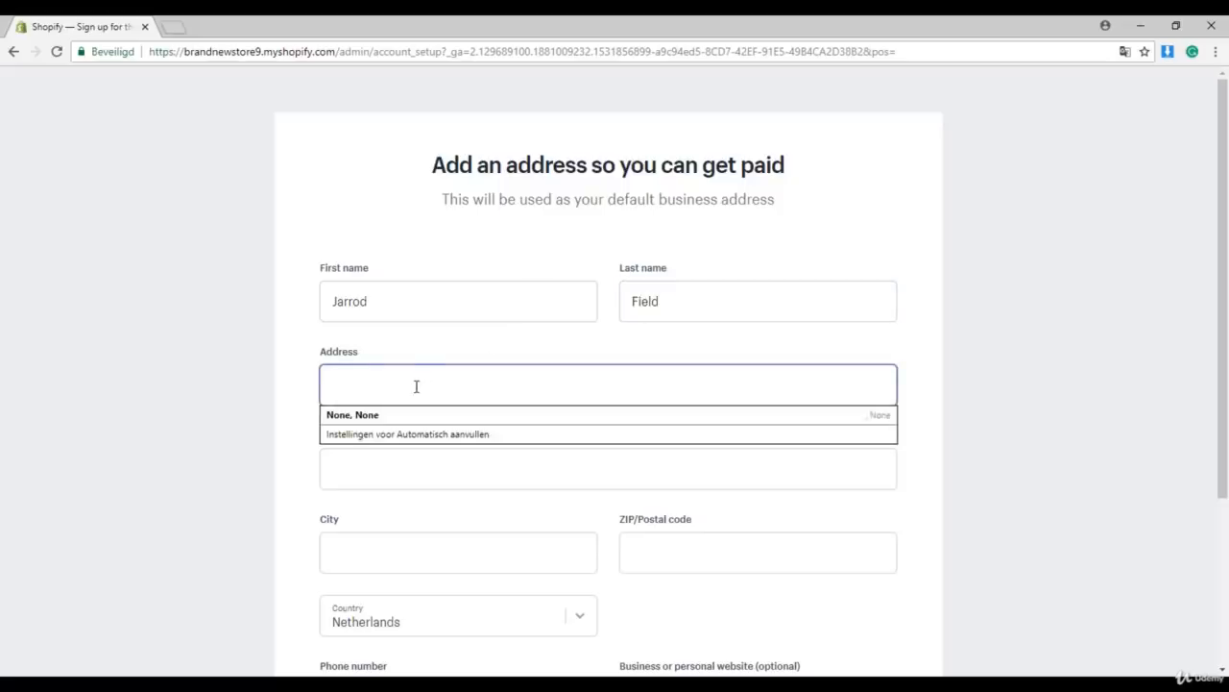
type("Nowhere")
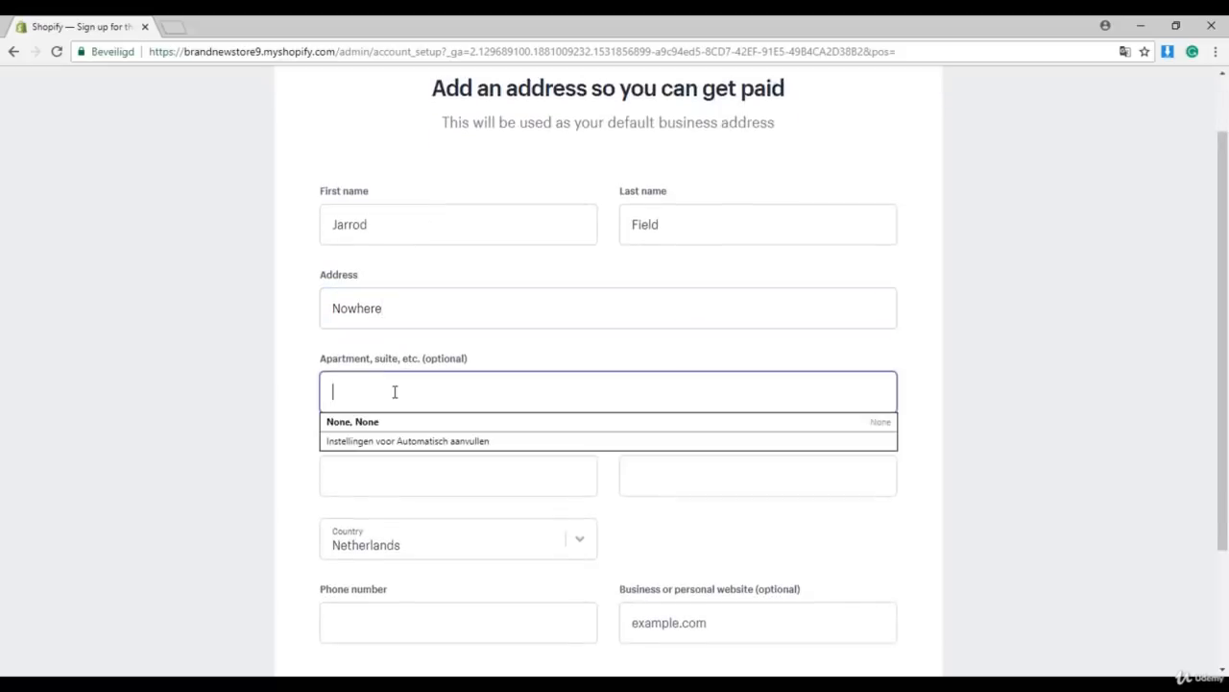
type("Nowhere")
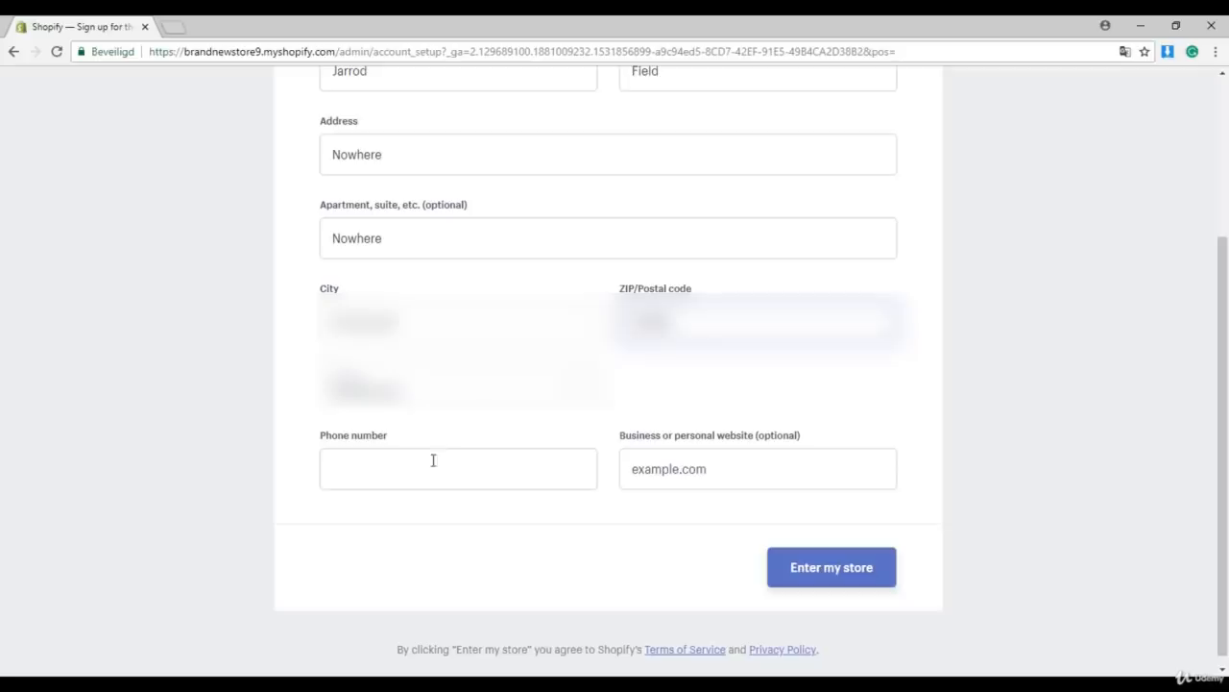
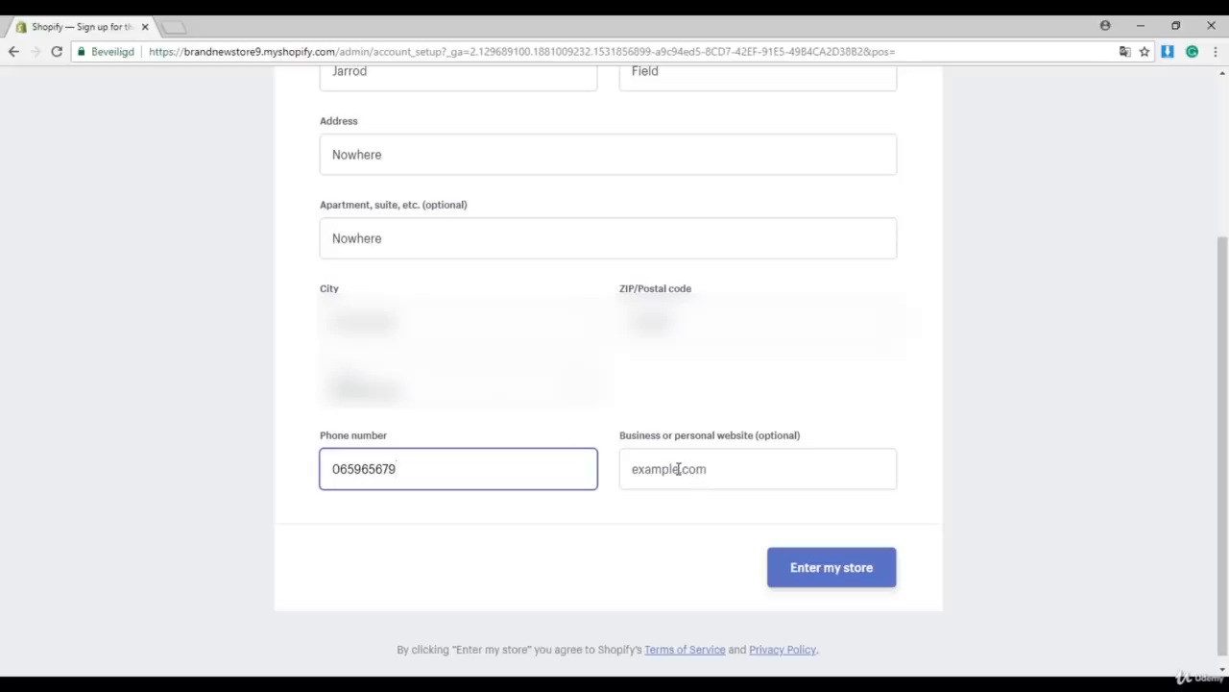
- Add the business website 'Meriaweb' and submit the details to enter the store admin
left_click(758, 469)
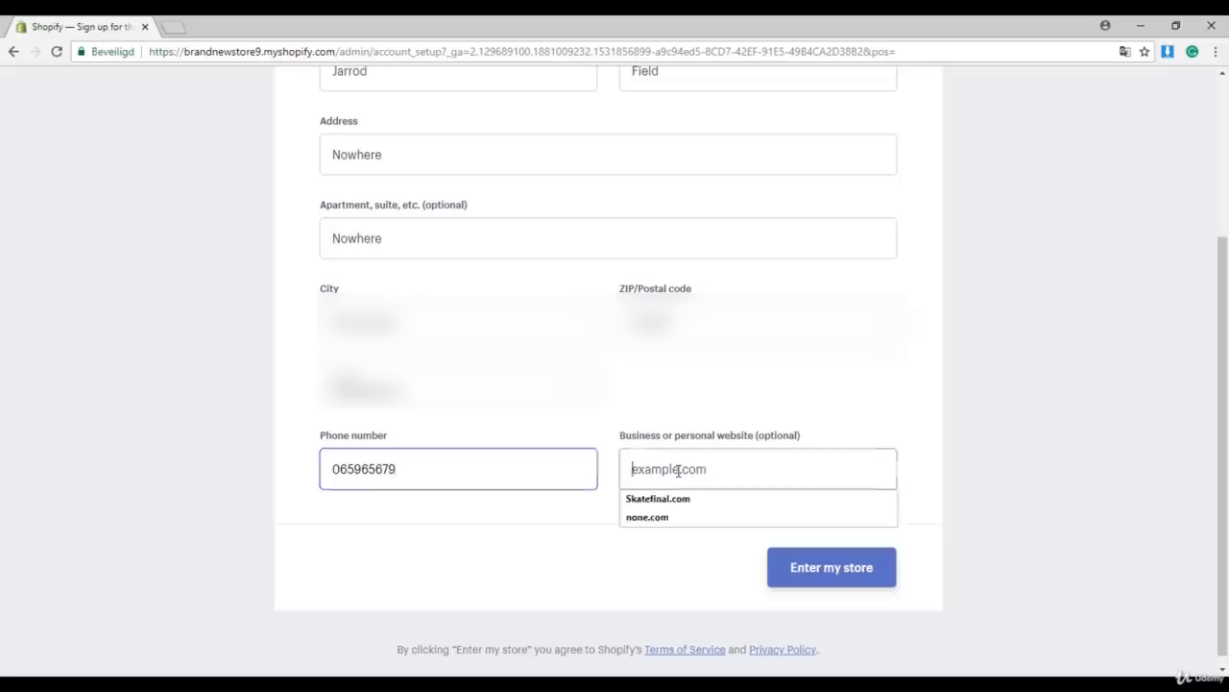
type("Meriaweb.com")
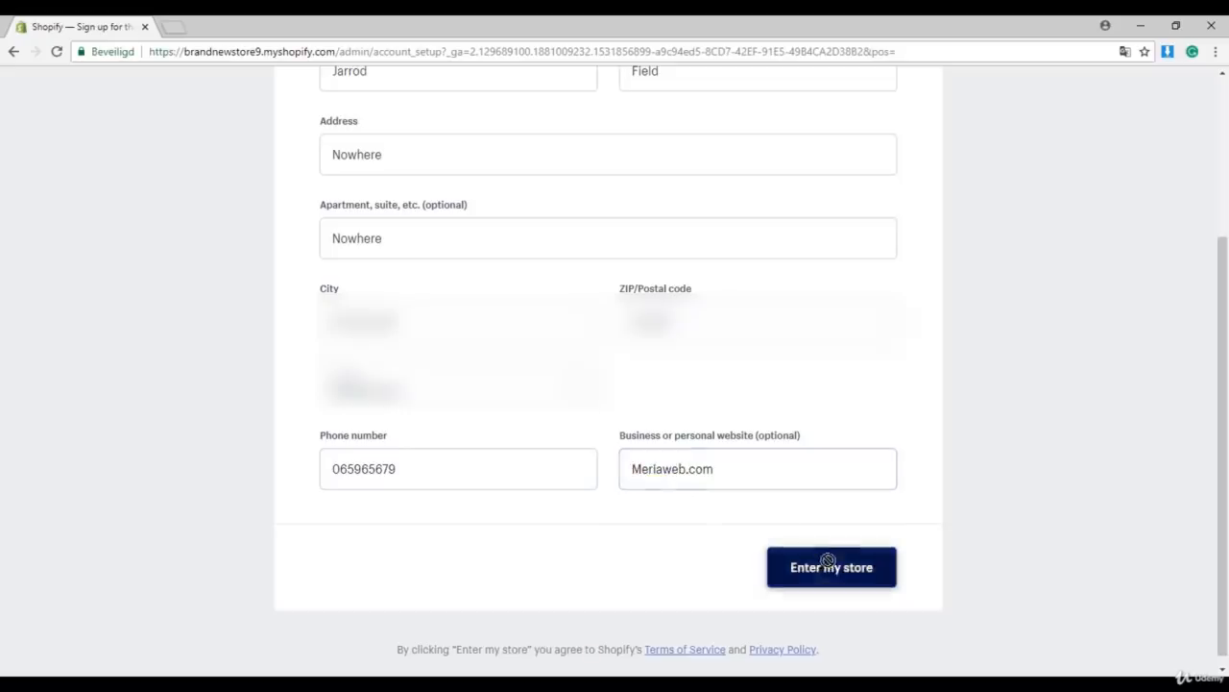
left_click(830, 567)
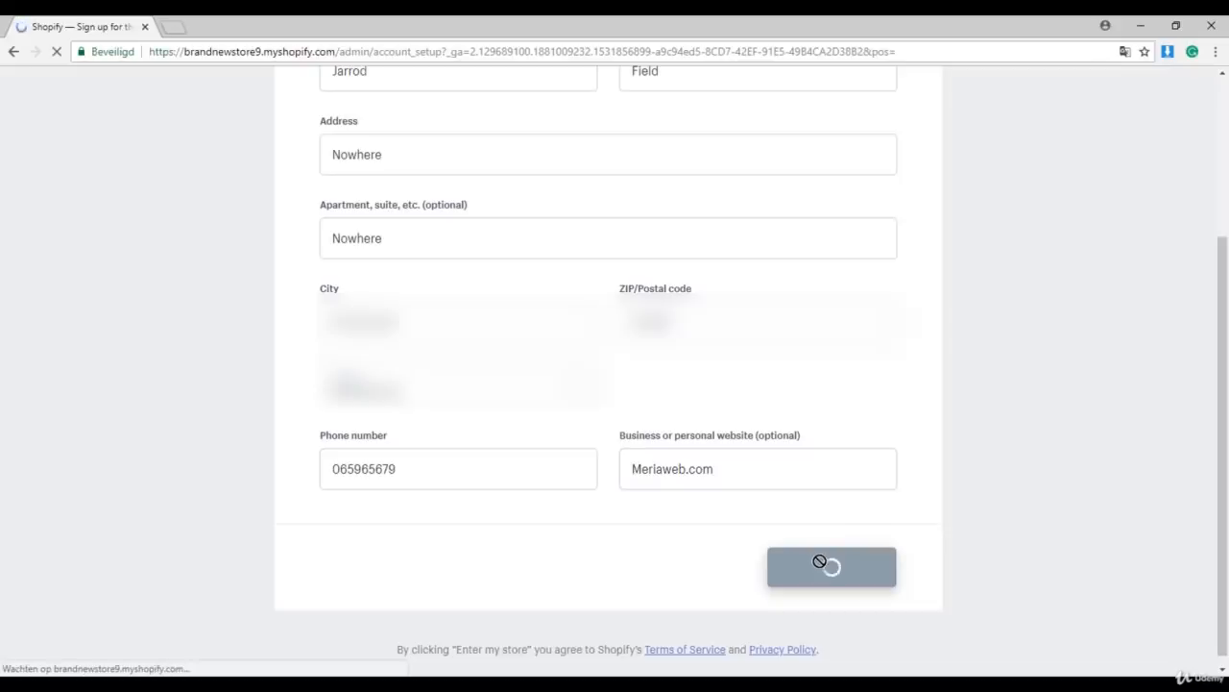
left_click(830, 566)
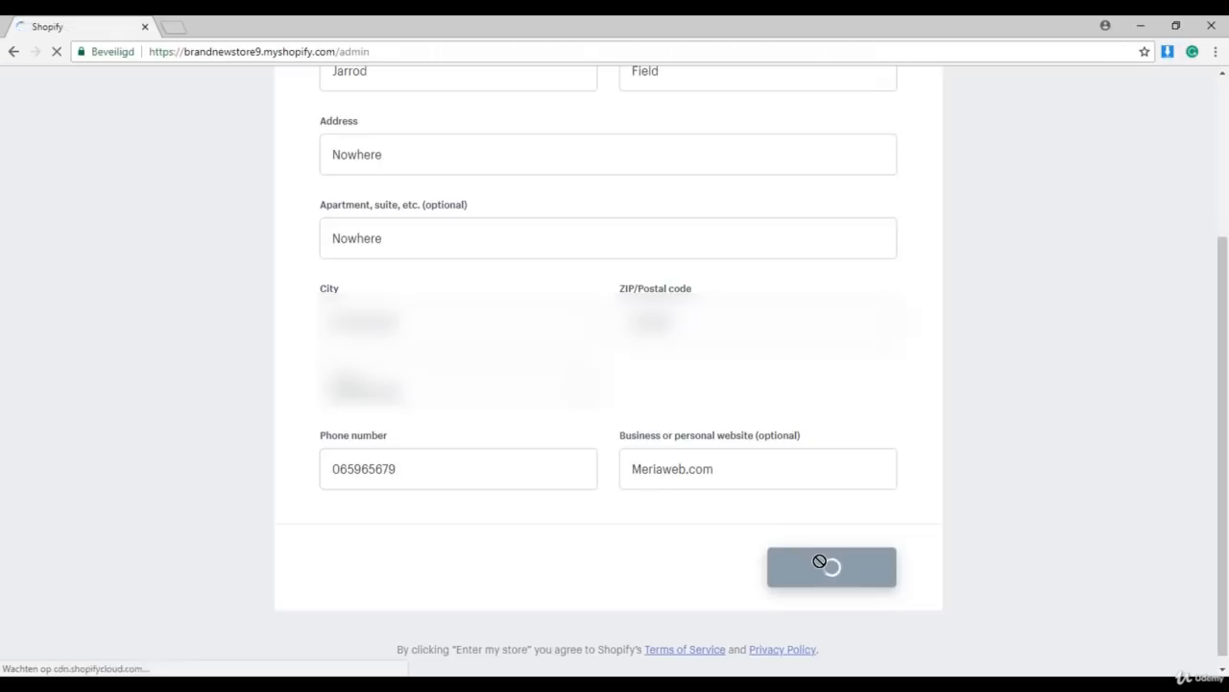
left_click(831, 566)
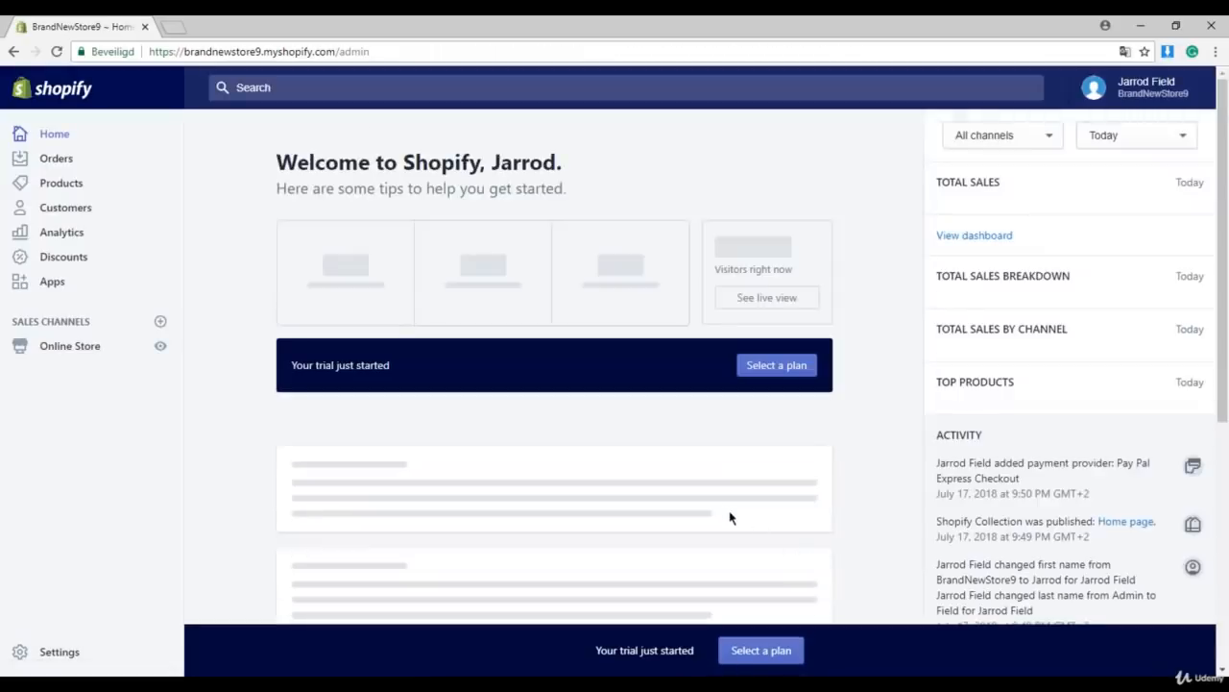
mouse_move(650, 458)
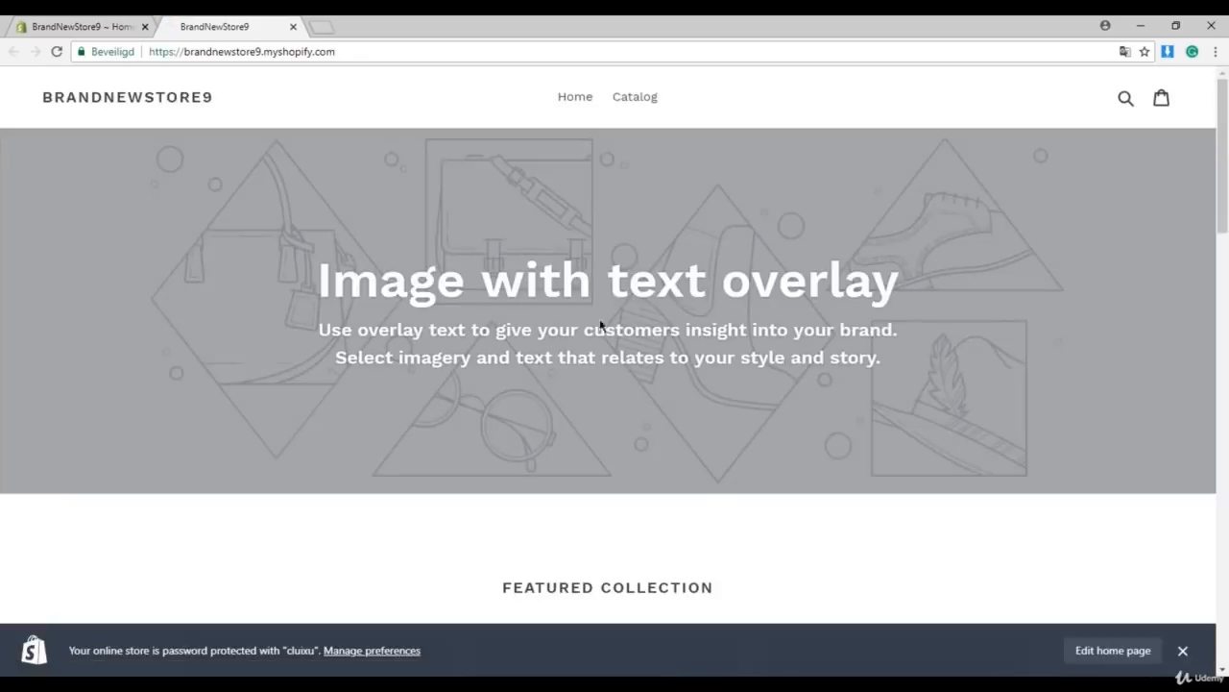
- Scroll through the default storefront's placeholder sections and back up, then return to the admin tab
scroll("down", 3)
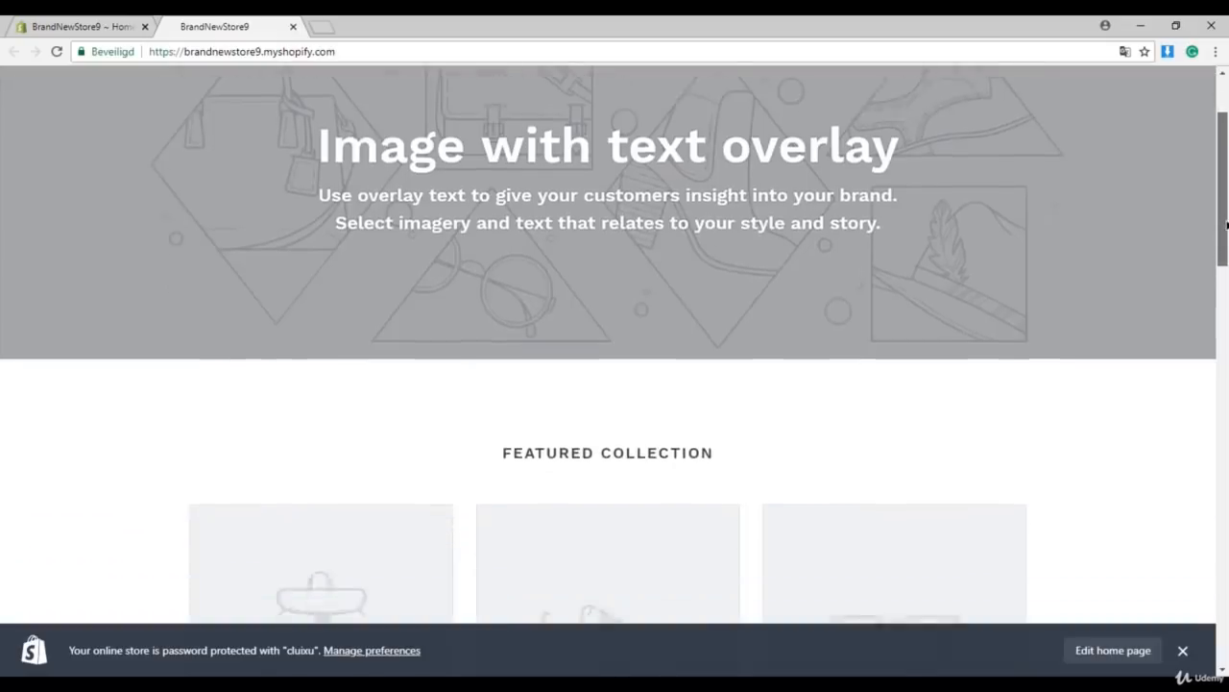
scroll("down", 3)
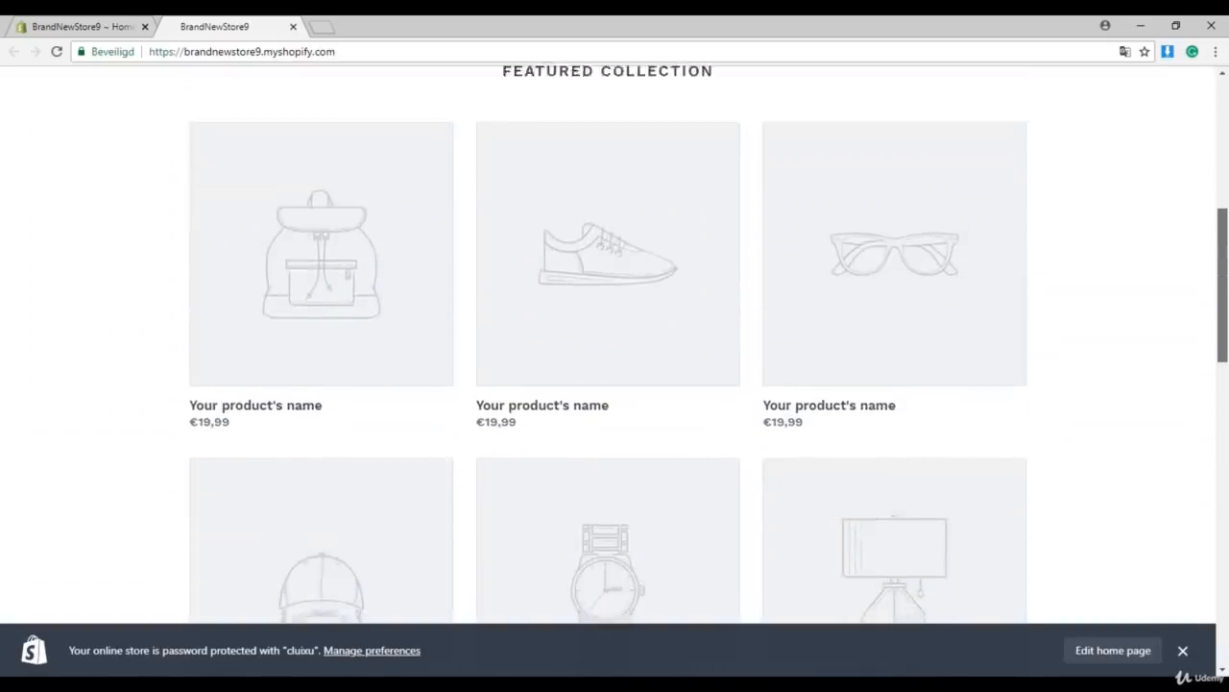
scroll("down", 3)
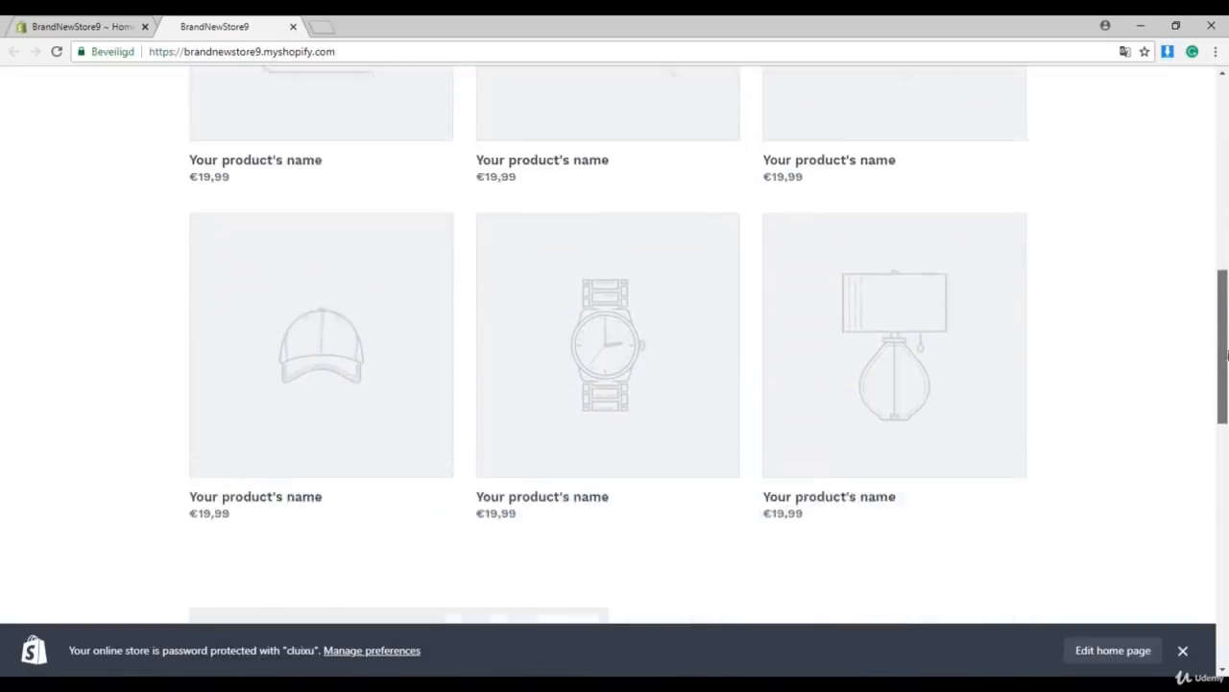
scroll("down", 3)
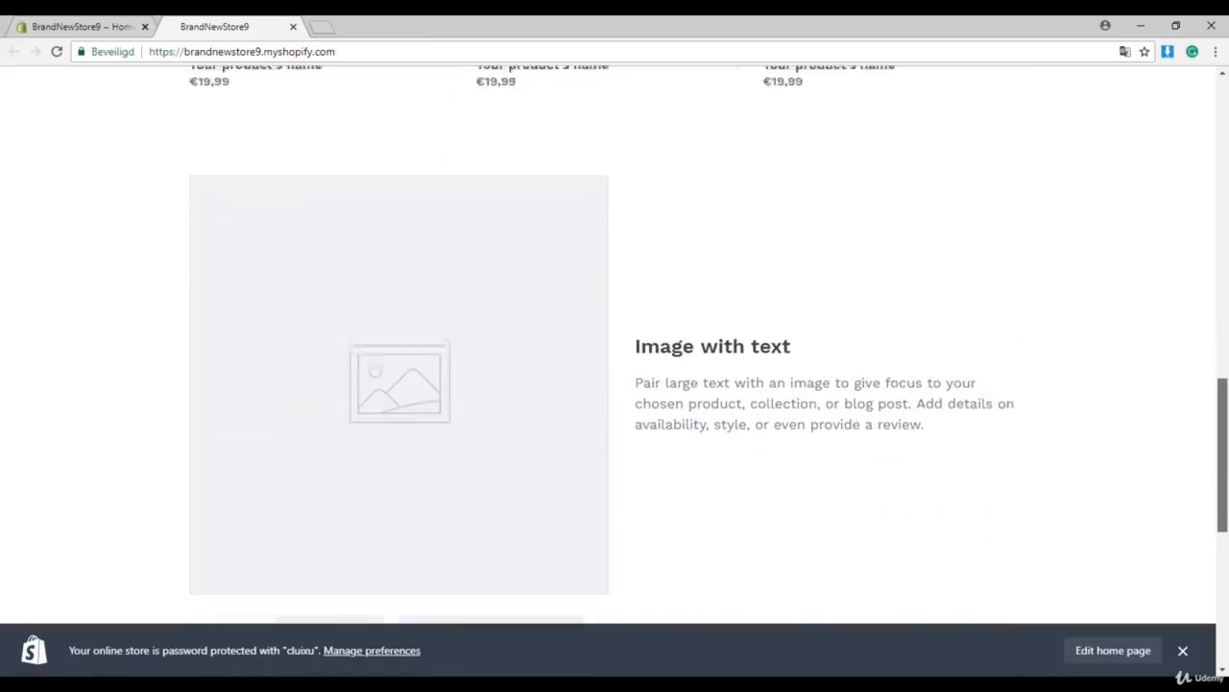
scroll("down", 3)
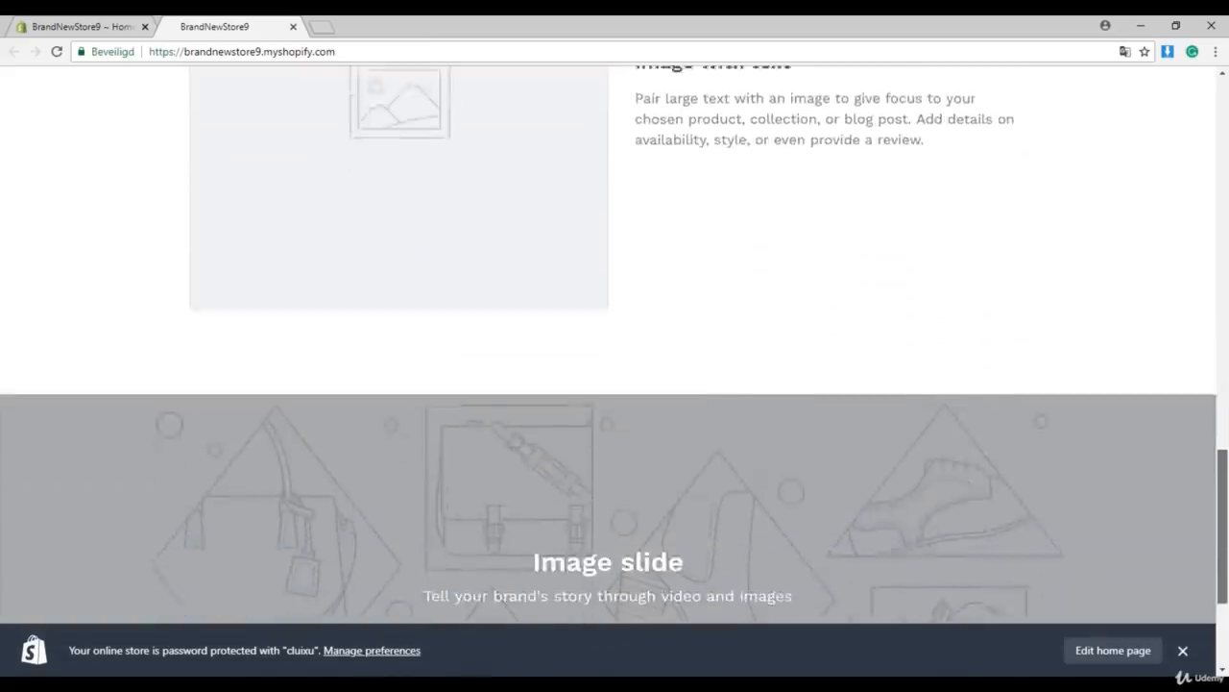
scroll("down", 3)
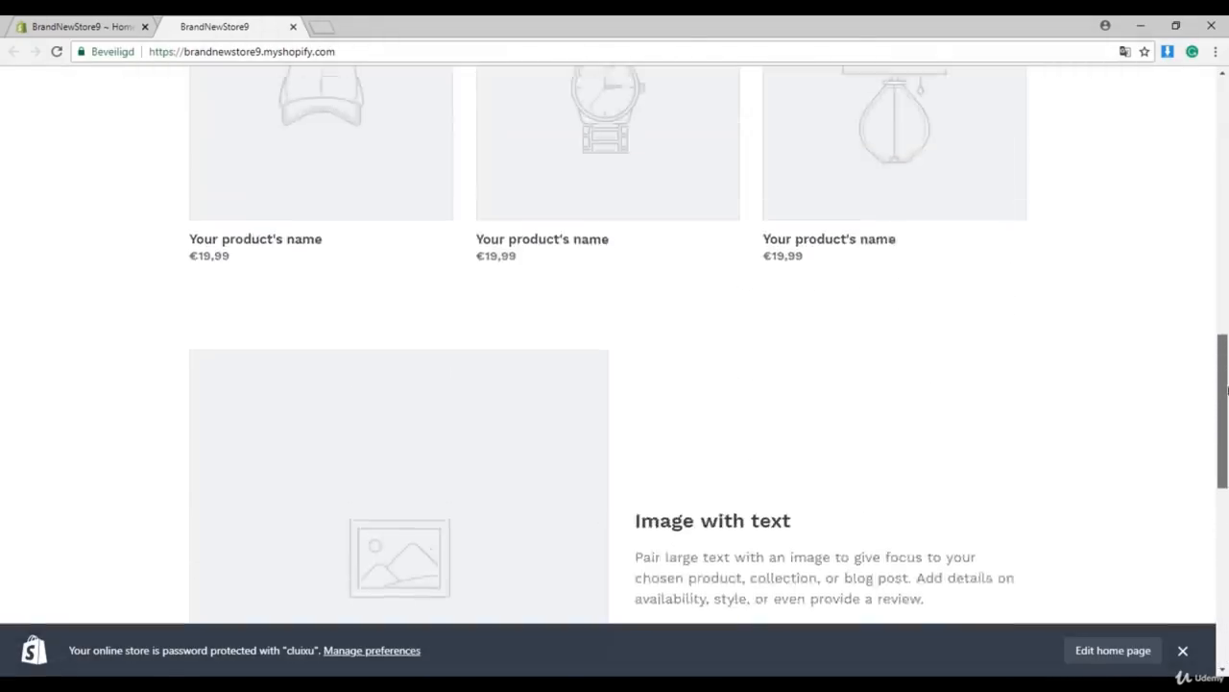
scroll("up", 3)
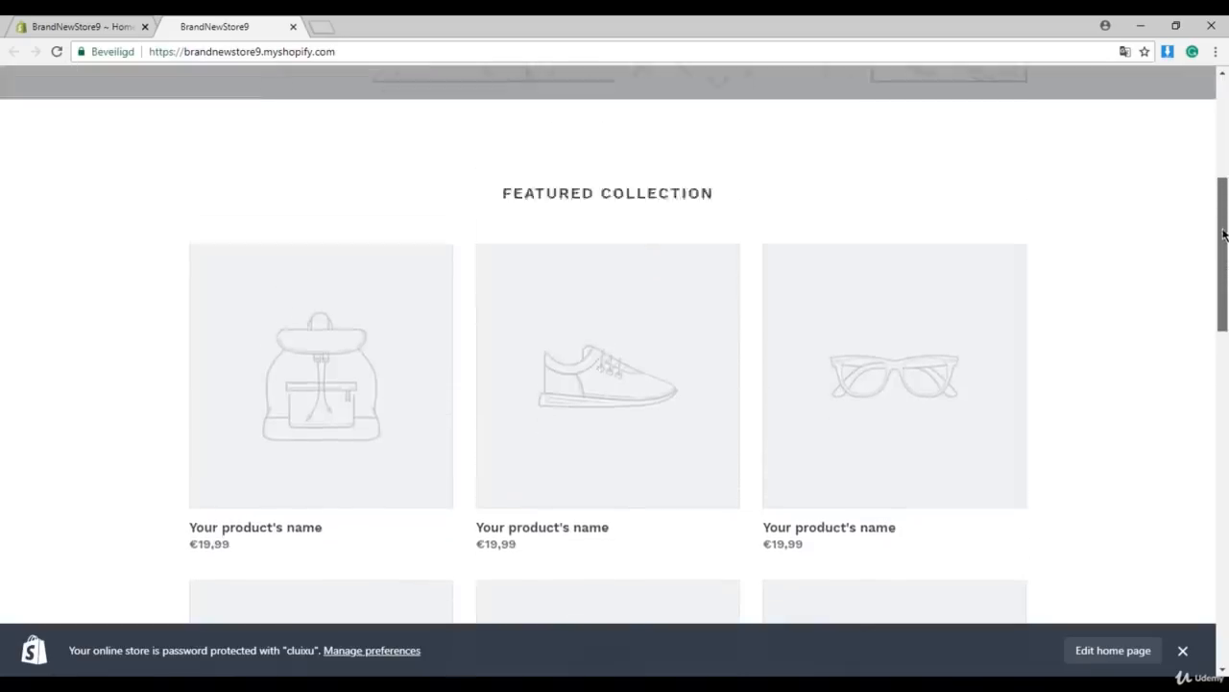
scroll("up", 3)
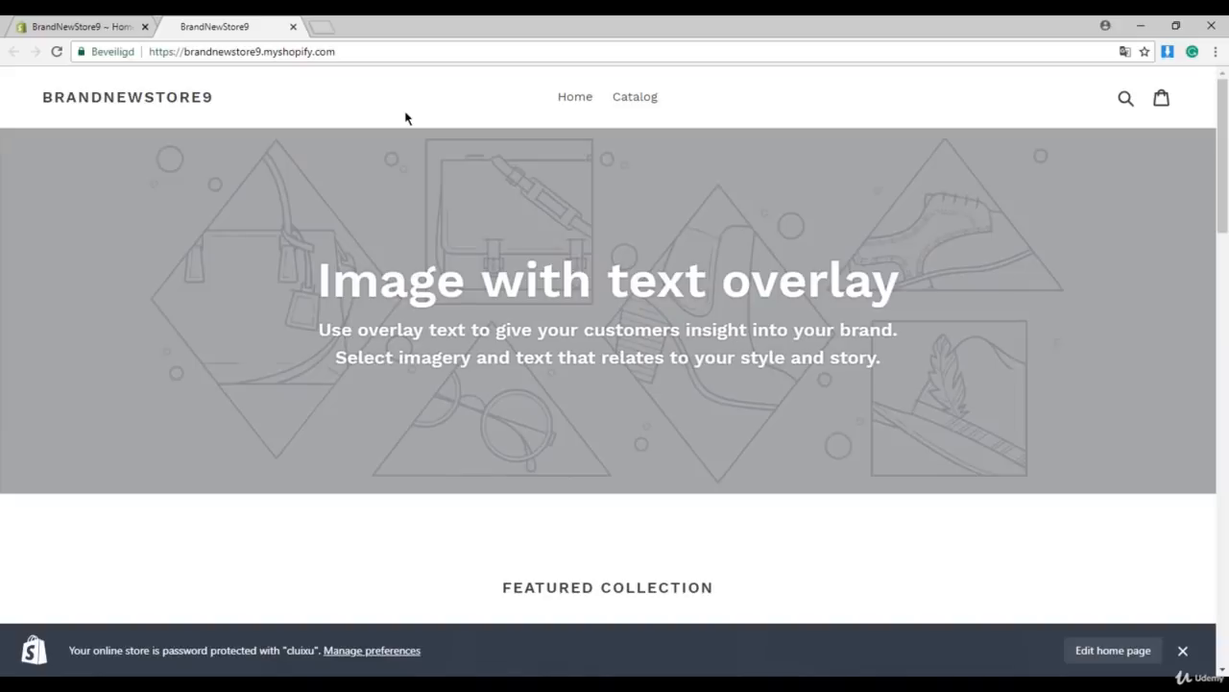
mouse_move(257, 104)
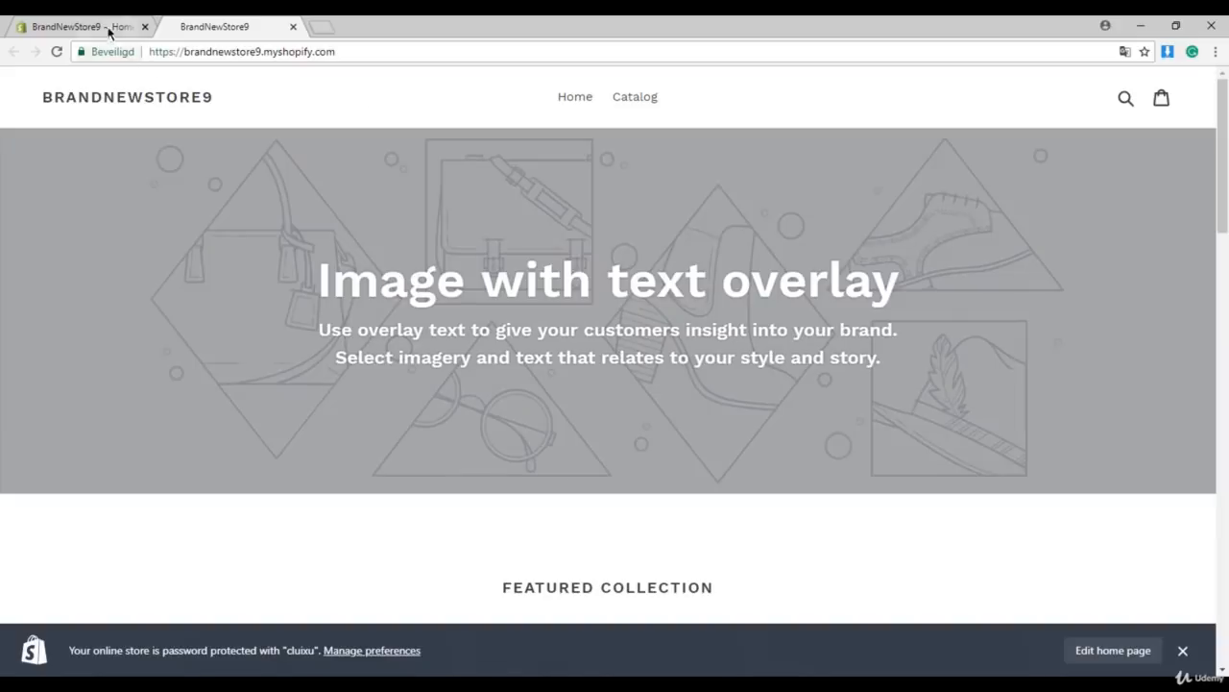
left_click(82, 26)
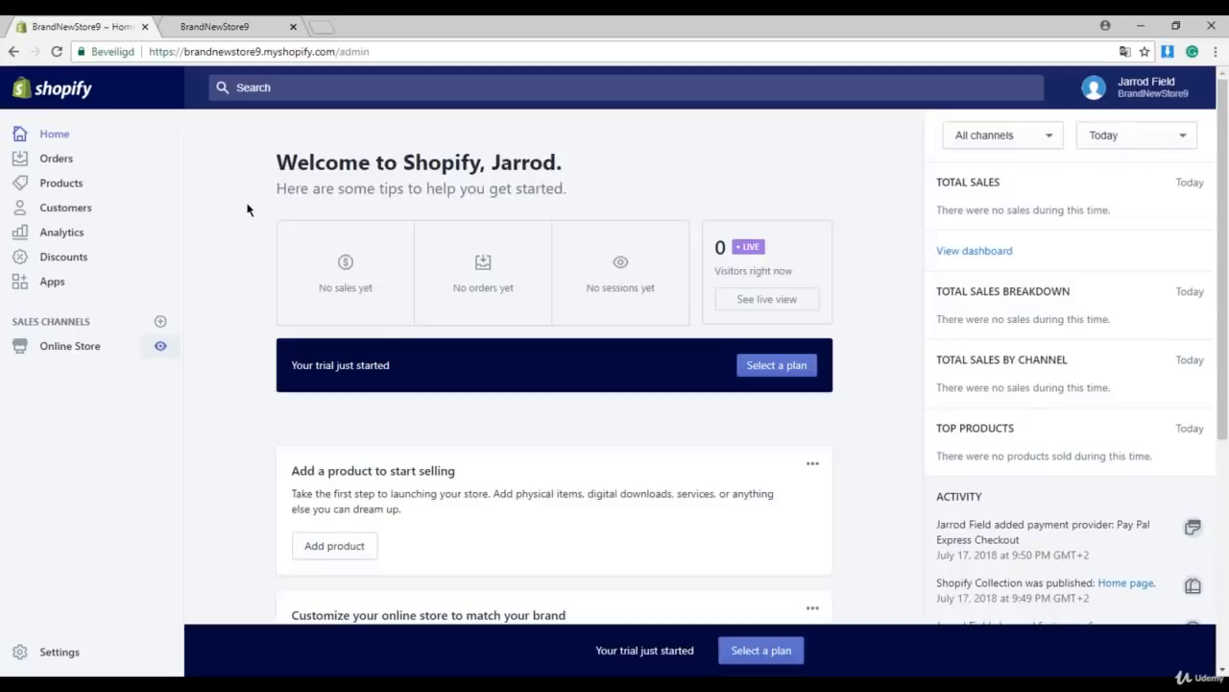